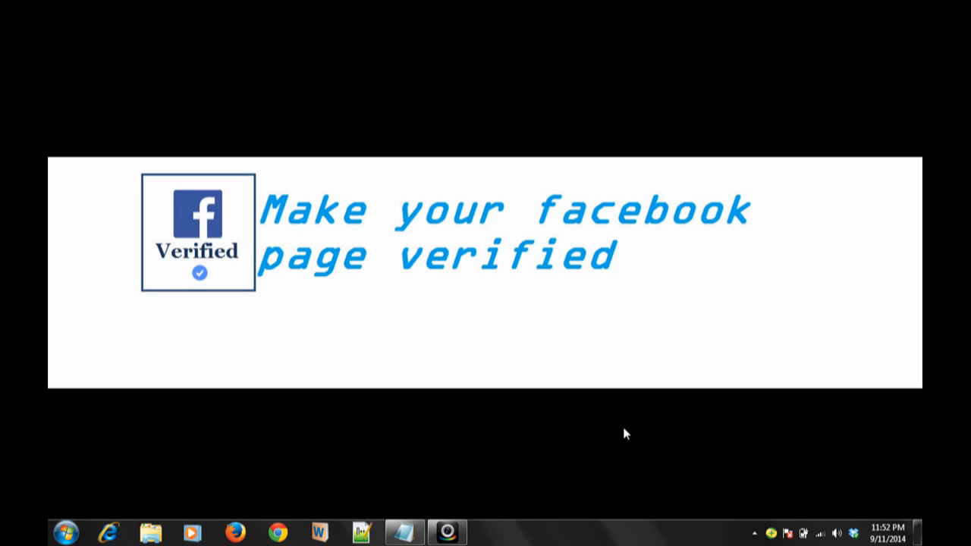
{"action": "mouse_move", "coordinate": [326, 285]}
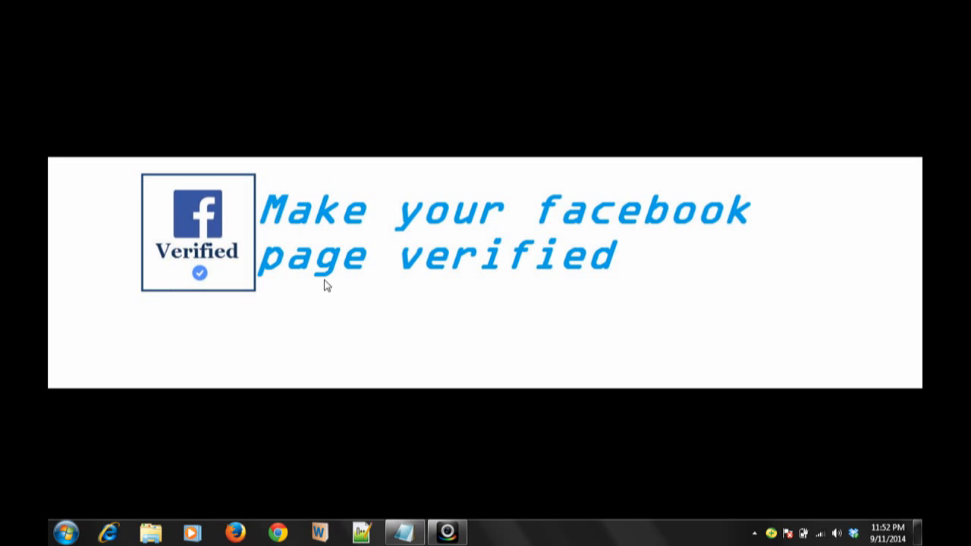
{"action": "mouse_move", "coordinate": [442, 206]}
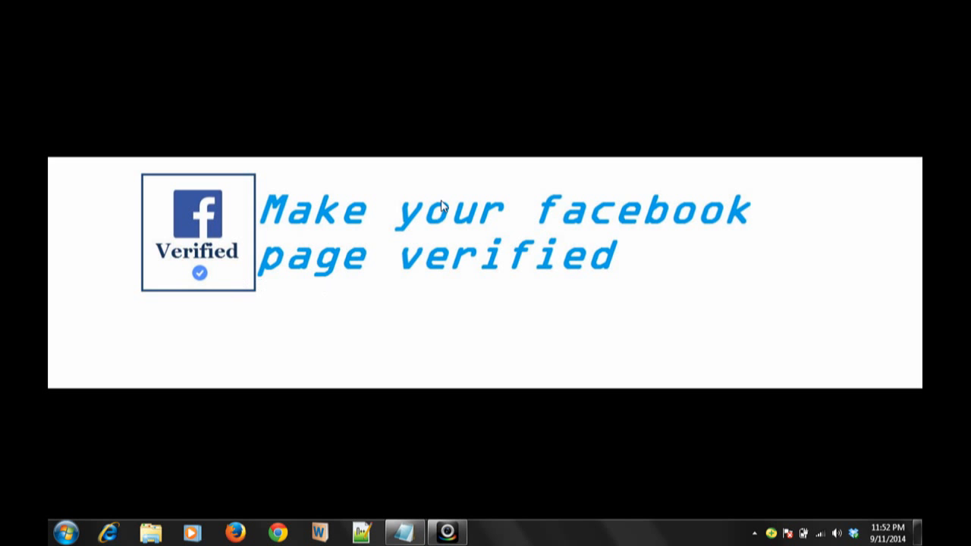
{"action": "mouse_move", "coordinate": [421, 438]}
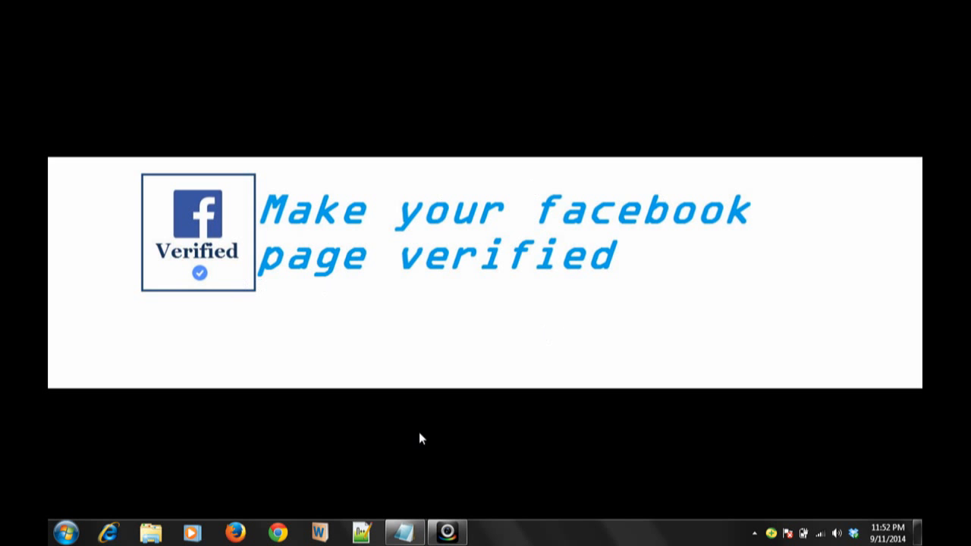
{"action": "mouse_move", "coordinate": [276, 531]}
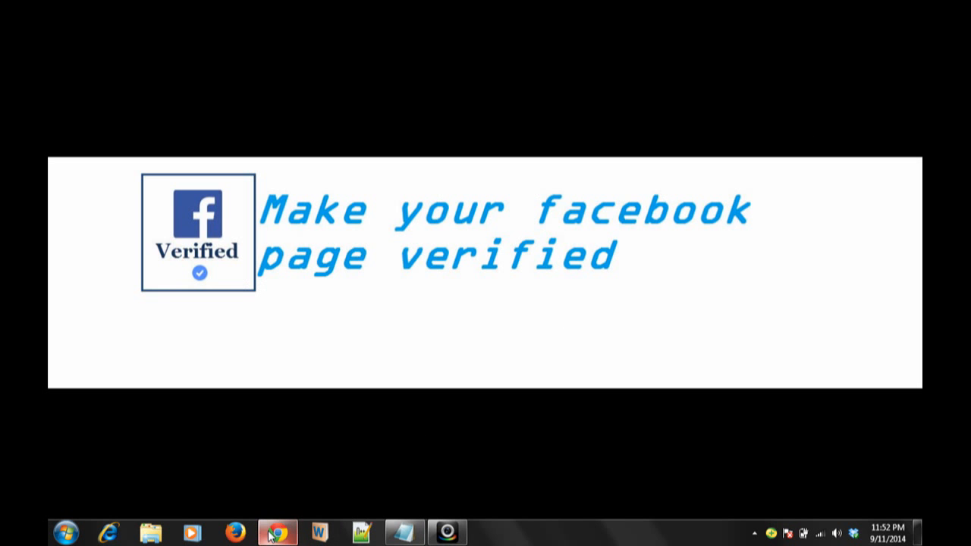
{"action": "left_click", "coordinate": [277, 531]}
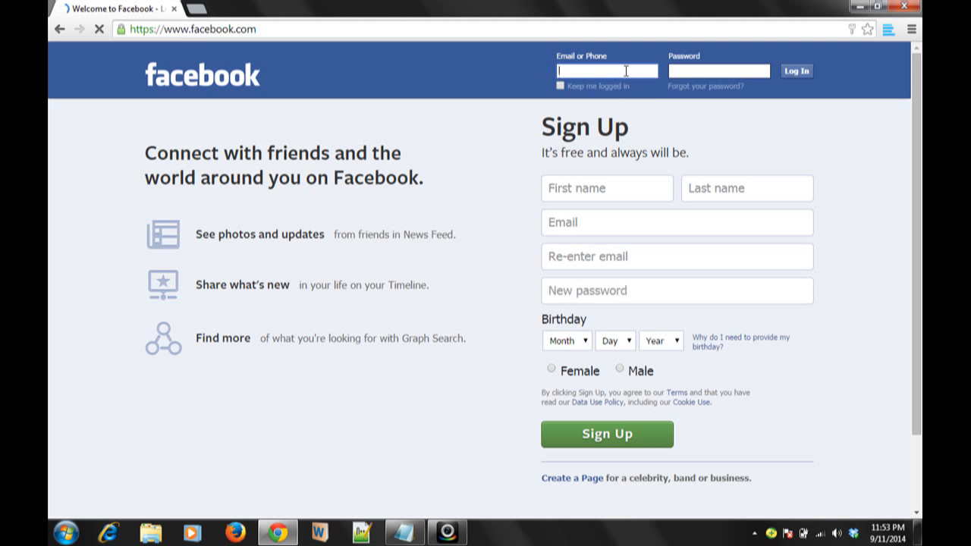
{"action": "left_click", "coordinate": [606, 70]}
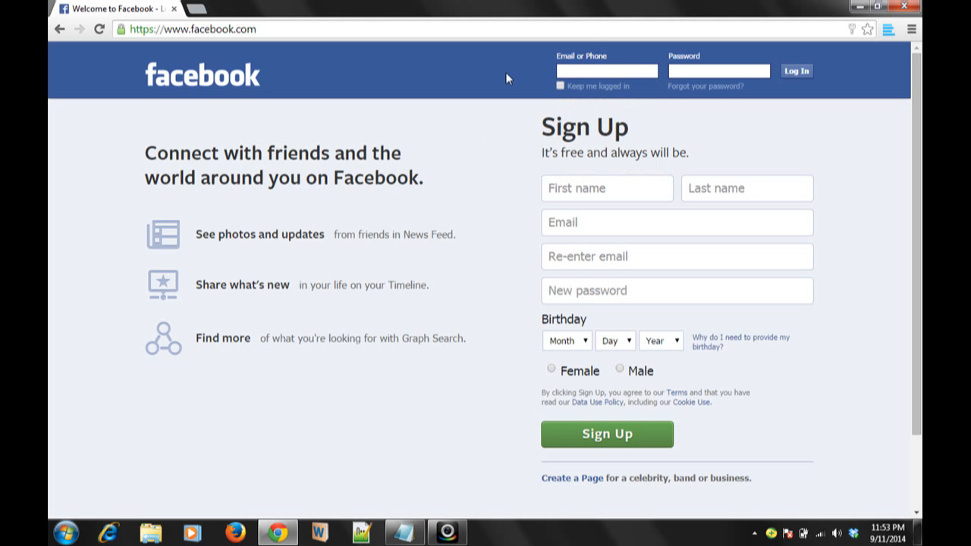
{"action": "mouse_move", "coordinate": [722, 30]}
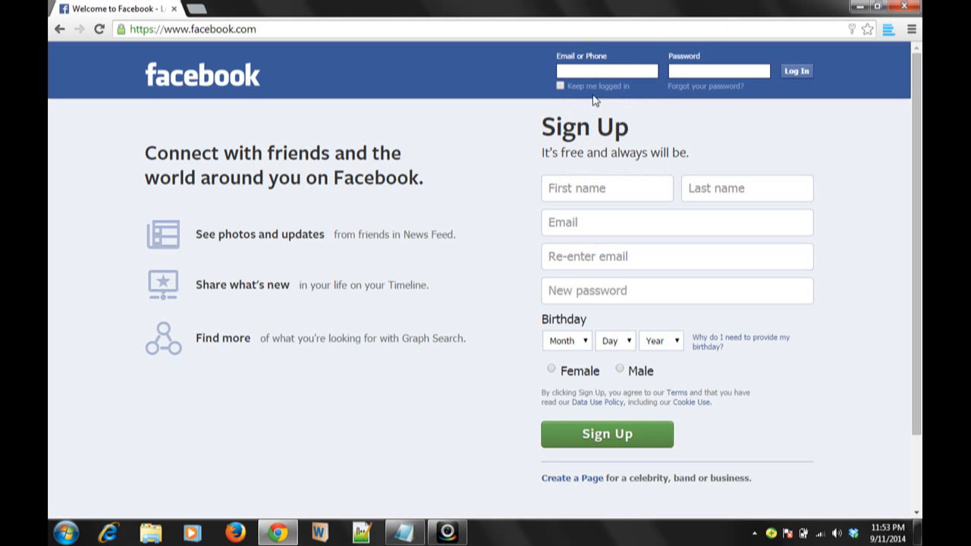
{"action": "left_click", "coordinate": [607, 70]}
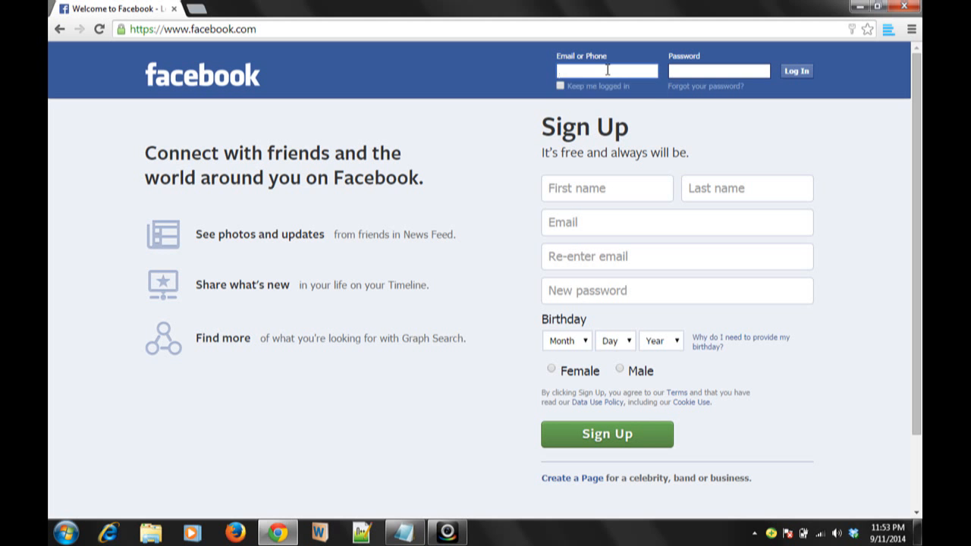
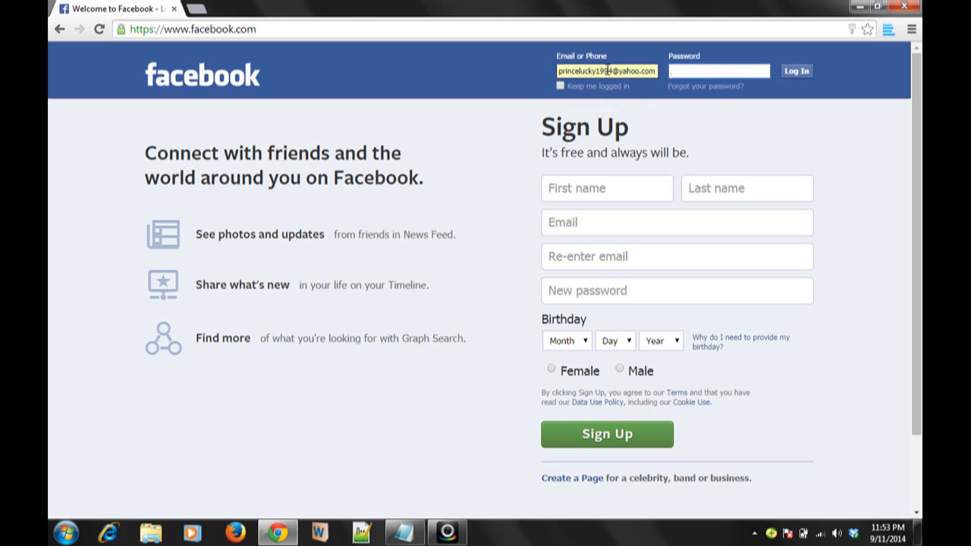
{"action": "left_click", "coordinate": [719, 71]}
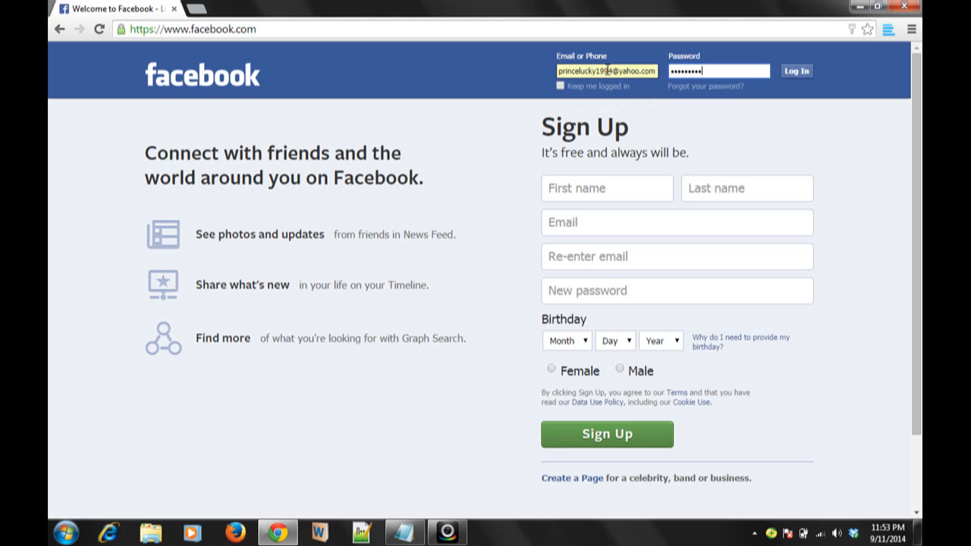
{"action": "left_click", "coordinate": [795, 71]}
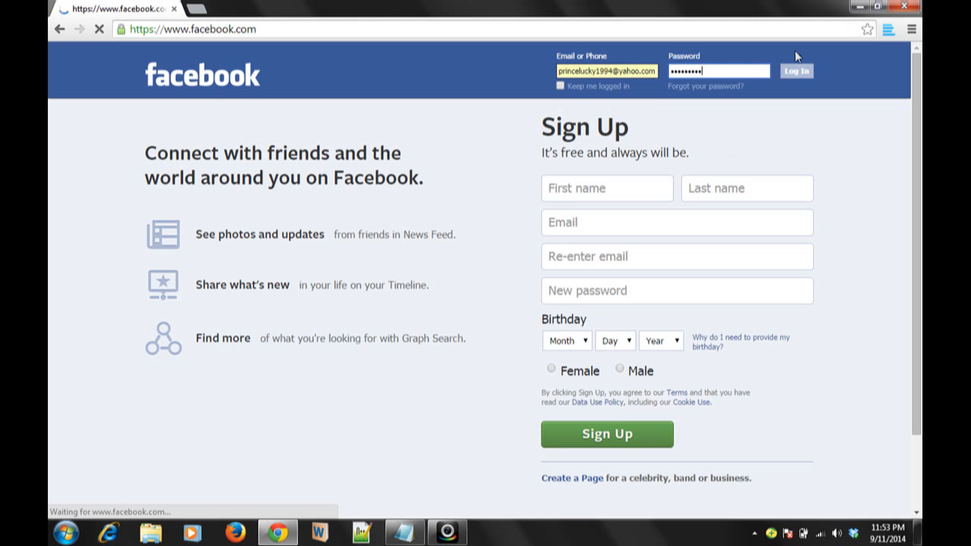
- Scroll the News Feed, then search 'mar' so Mark Zuckerberg appears in the suggestions
{"action": "left_click", "coordinate": [796, 71]}
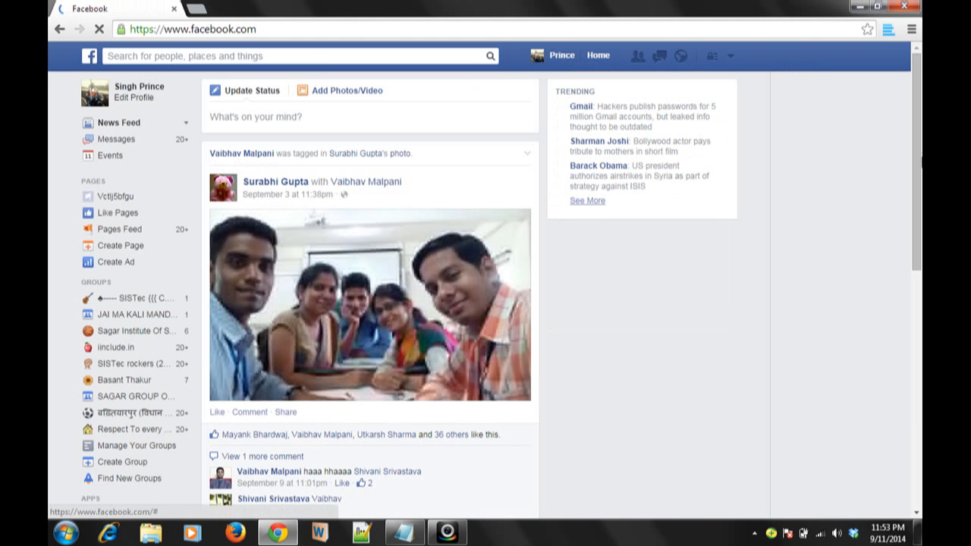
{"action": "scroll", "scroll_direction": "down", "scroll_amount": 3}
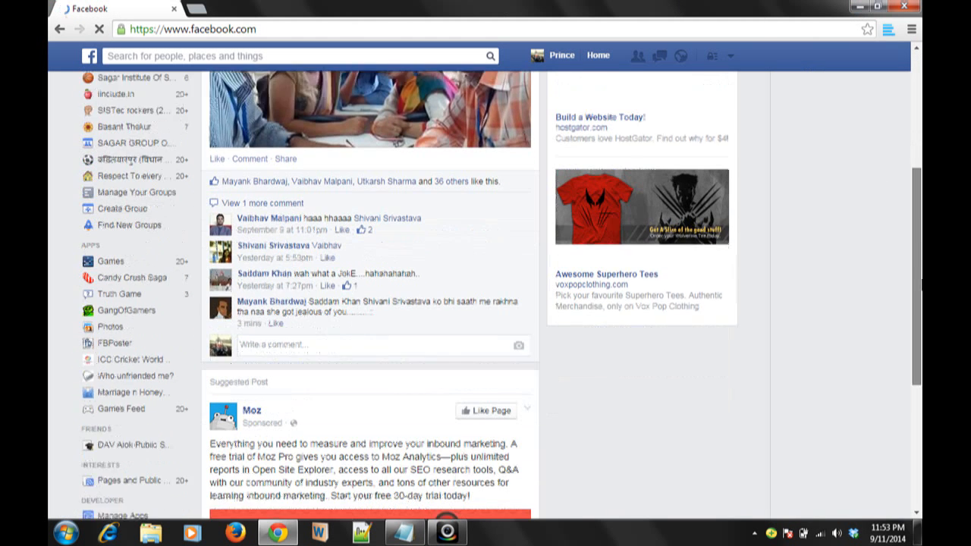
{"action": "scroll", "scroll_direction": "down", "scroll_amount": 3}
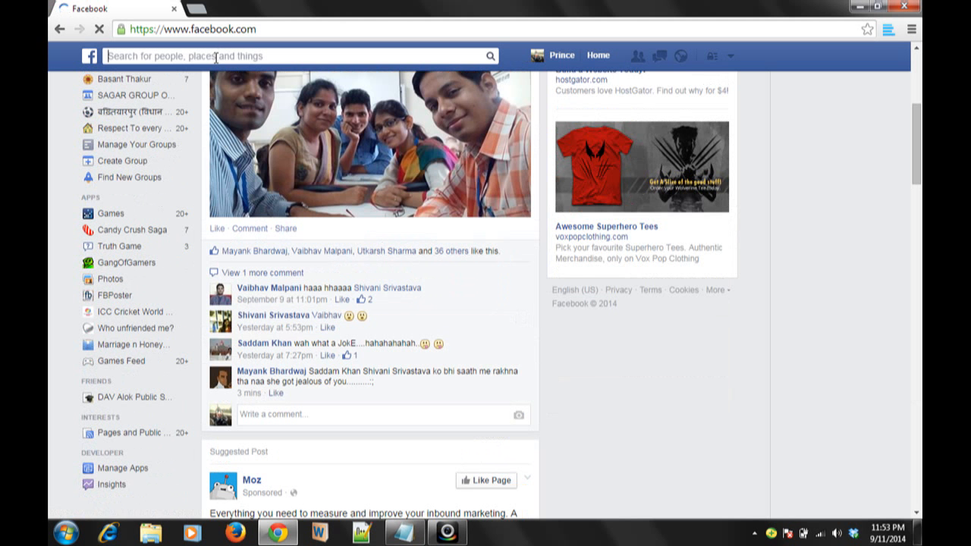
{"action": "scroll", "scroll_direction": "down", "scroll_amount": 3}
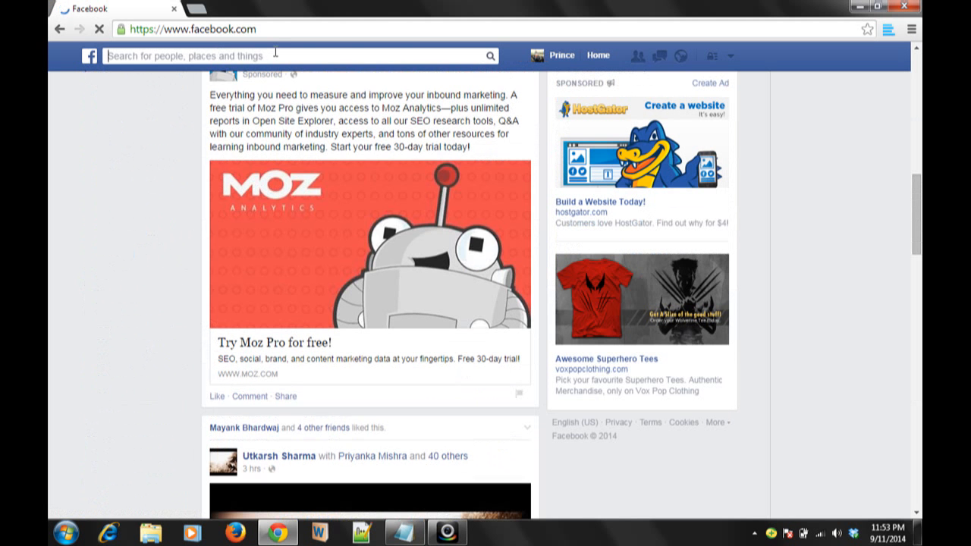
{"action": "type", "text": "mark"}
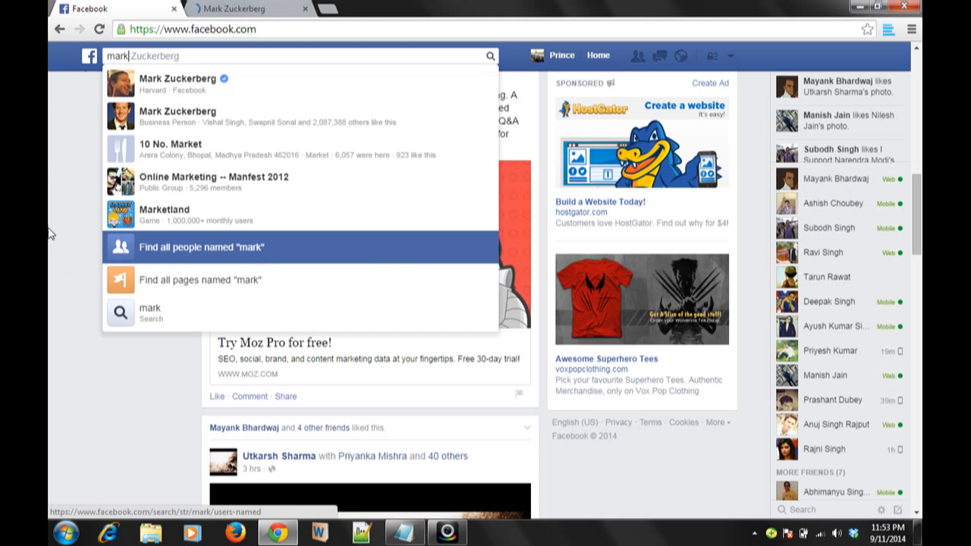
- Open Mark Zuckerberg's verified profile from the top search suggestion
{"action": "left_click", "coordinate": [177, 83]}
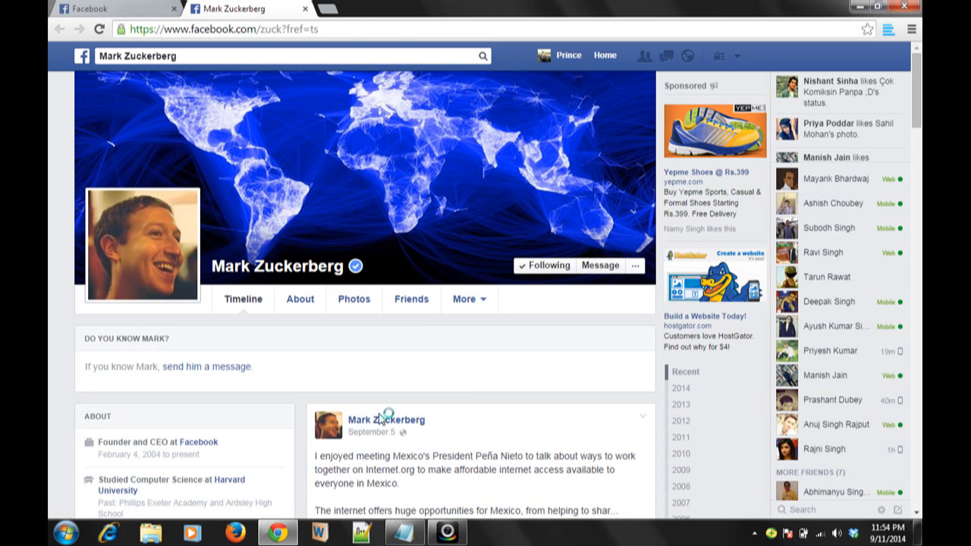
{"action": "mouse_move", "coordinate": [382, 418]}
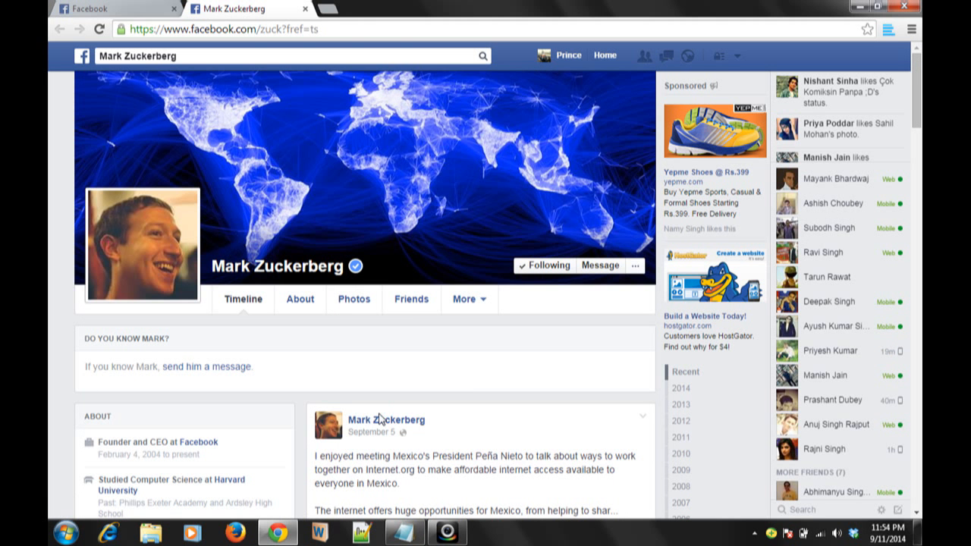
- Inspect the verified badge span with F12, edit it as HTML, copy its markup and close DevTools
{"action": "key", "text": "F12"}
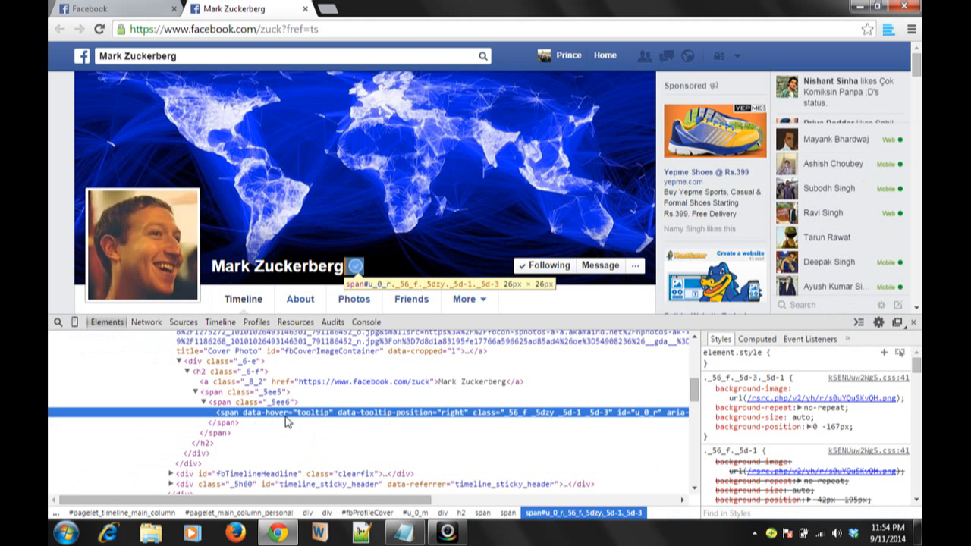
{"action": "mouse_move", "coordinate": [364, 422]}
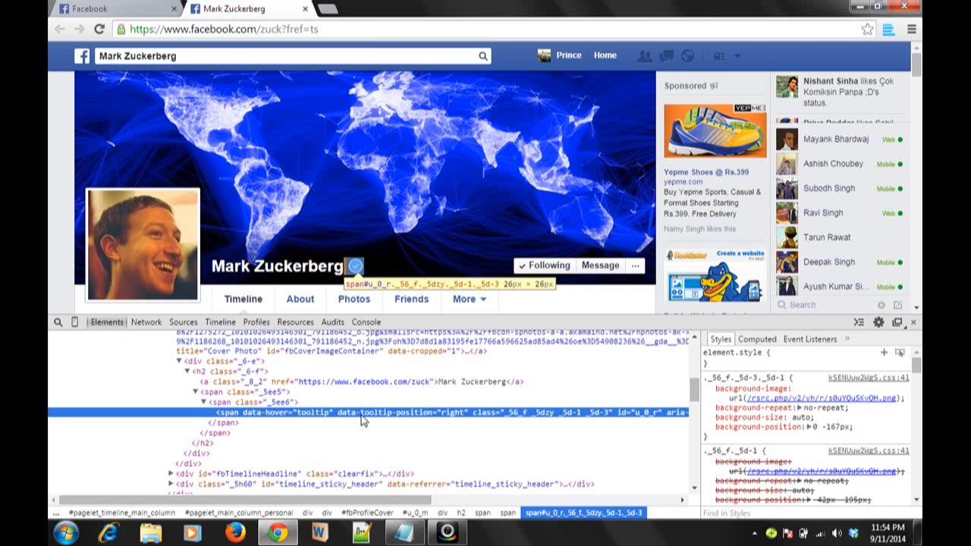
{"action": "right_click", "coordinate": [364, 421]}
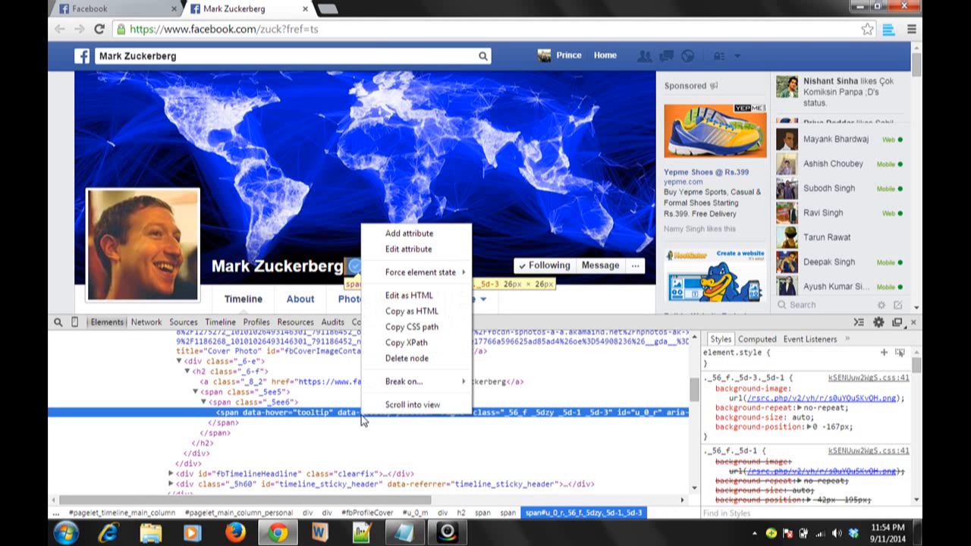
{"action": "mouse_move", "coordinate": [410, 294]}
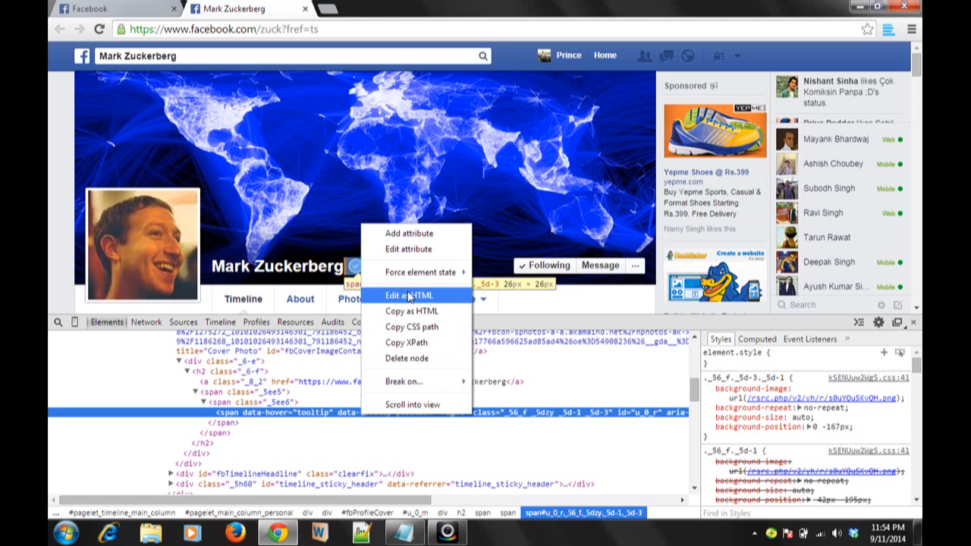
{"action": "left_click", "coordinate": [411, 294]}
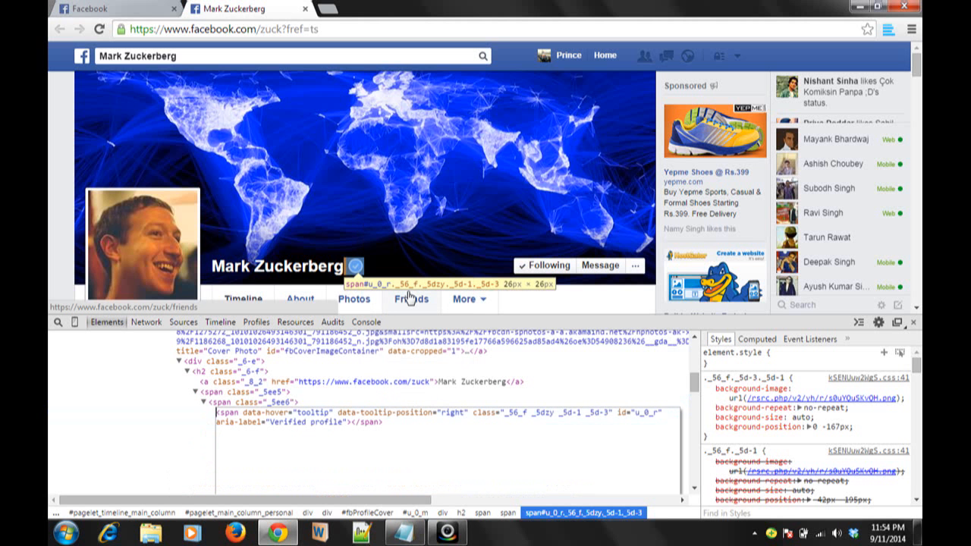
{"action": "mouse_move", "coordinate": [386, 426]}
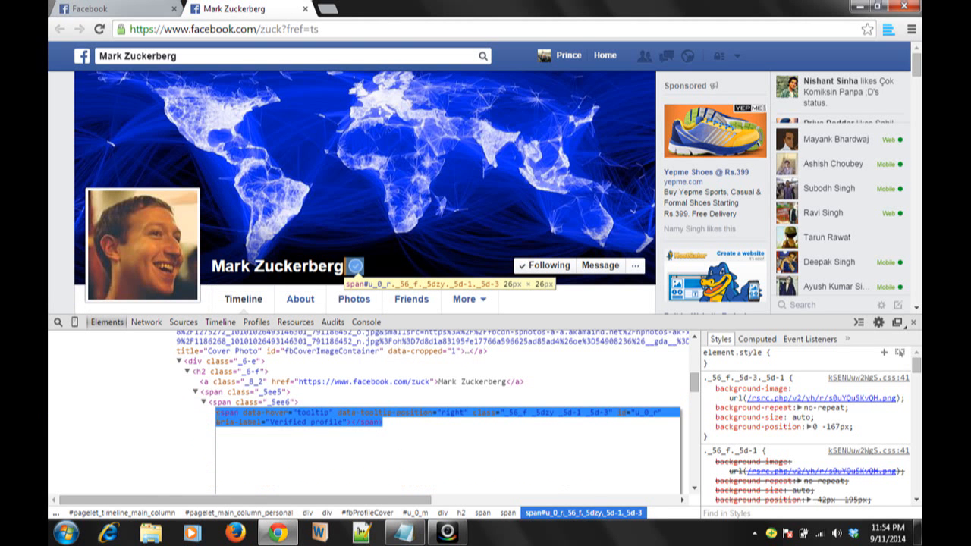
{"action": "right_click", "coordinate": [300, 422]}
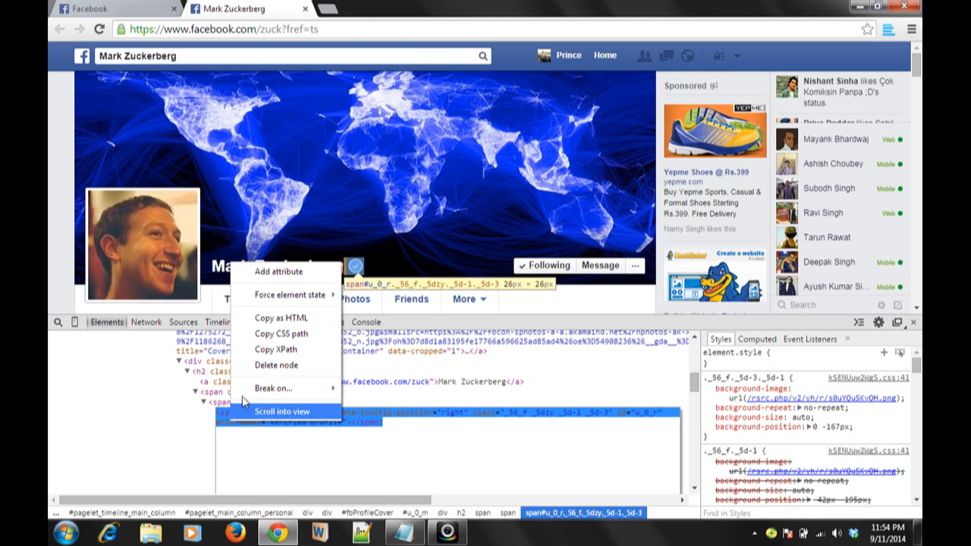
{"action": "left_click", "coordinate": [282, 411]}
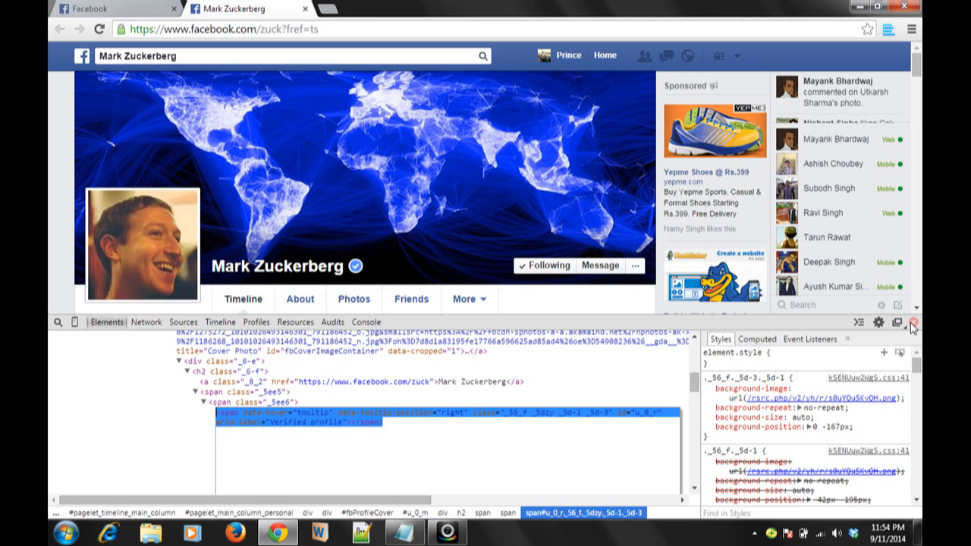
{"action": "left_click", "coordinate": [912, 321]}
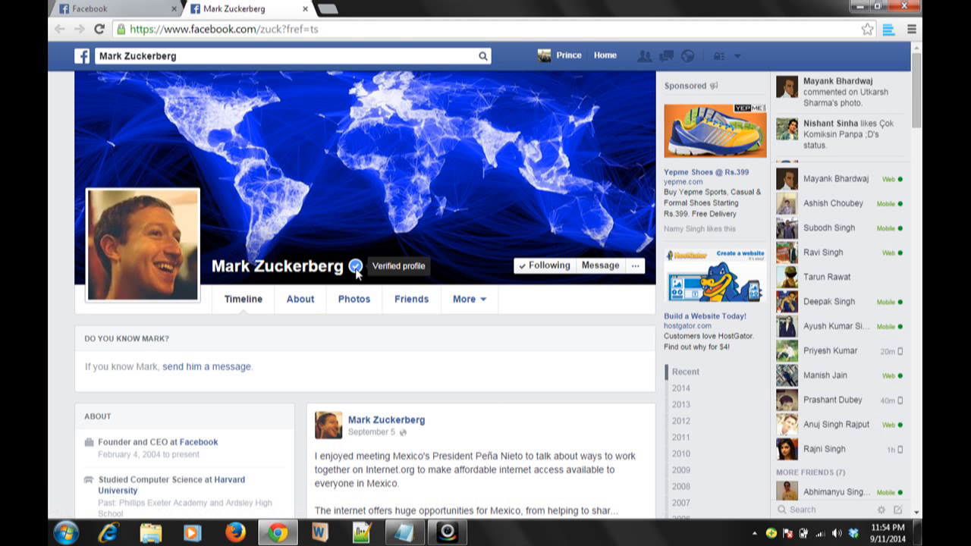
{"action": "mouse_move", "coordinate": [590, 61]}
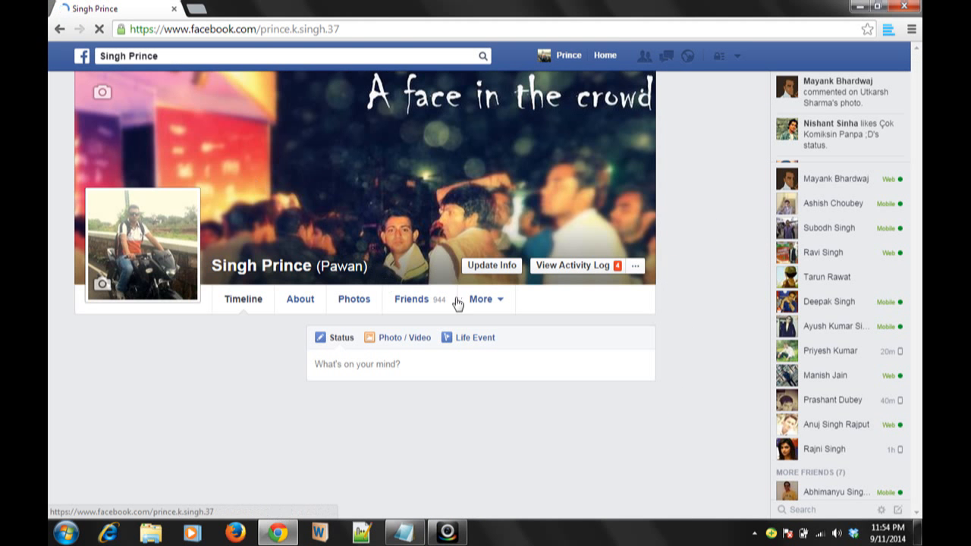
{"action": "mouse_move", "coordinate": [370, 272]}
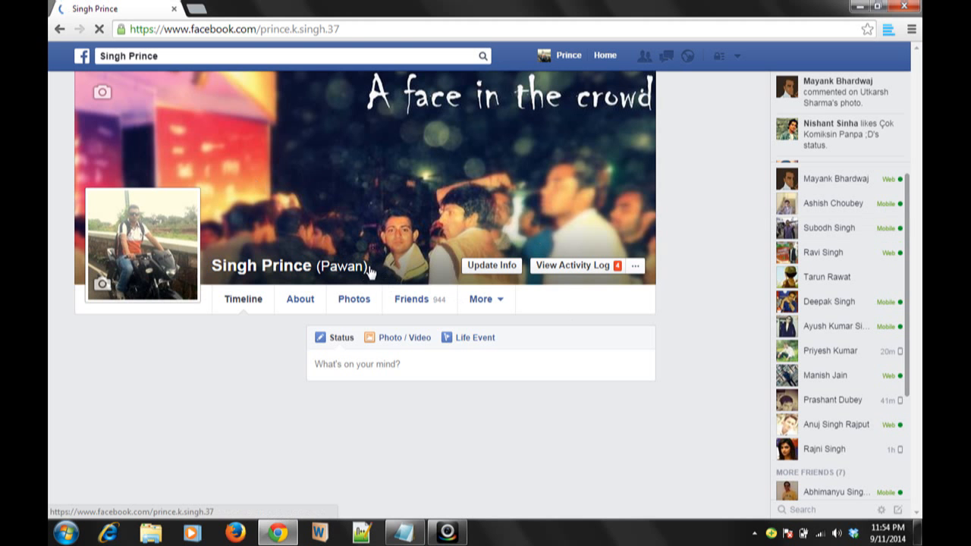
- Inspect Element on your own profile name heading
{"action": "right_click", "coordinate": [372, 273]}
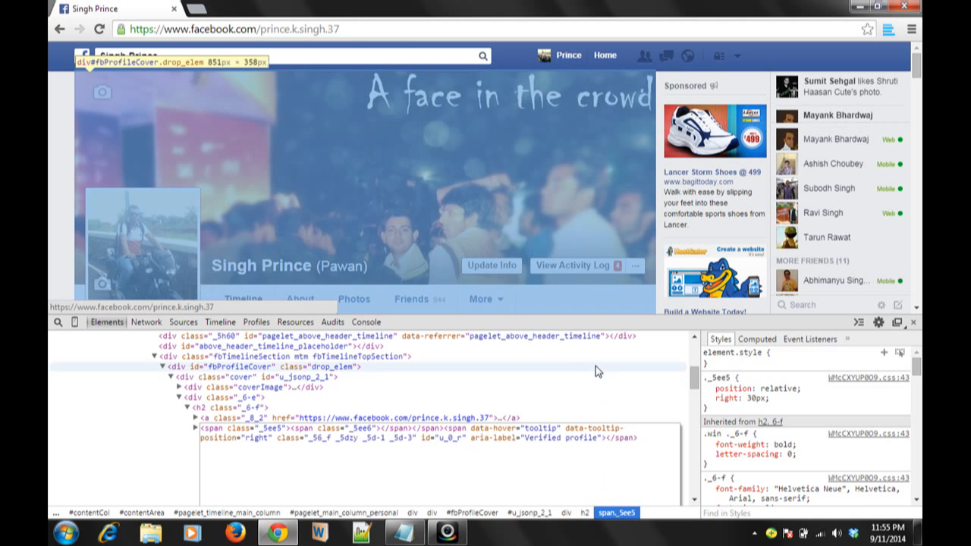
- Paste the copied badge span into the name h2 and cancel the Save As dialog
{"action": "left_click", "coordinate": [706, 397]}
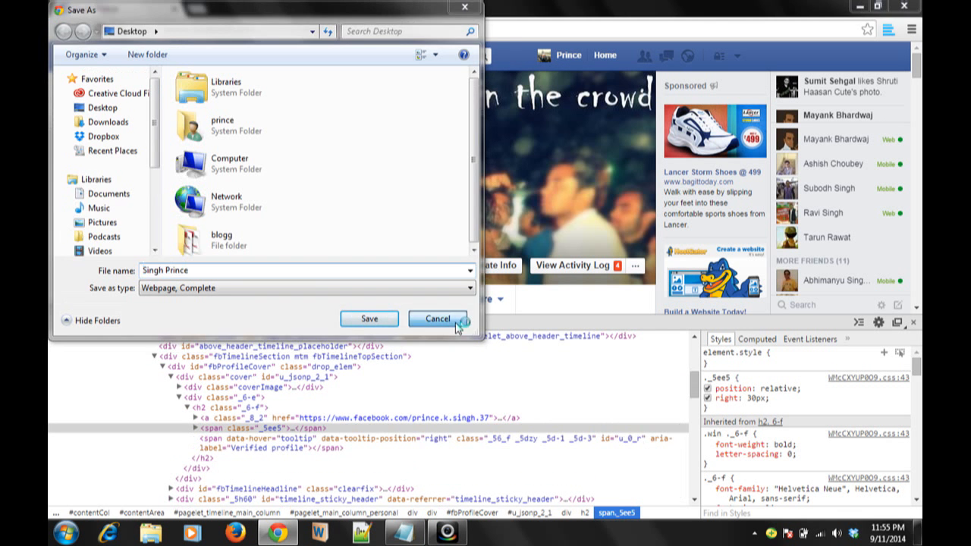
{"action": "left_click", "coordinate": [437, 319]}
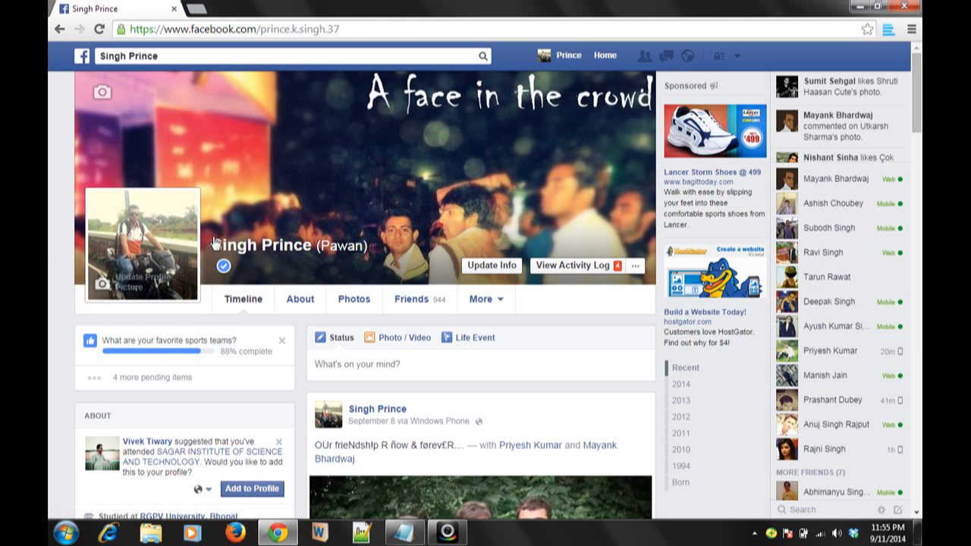
{"action": "mouse_move", "coordinate": [223, 266]}
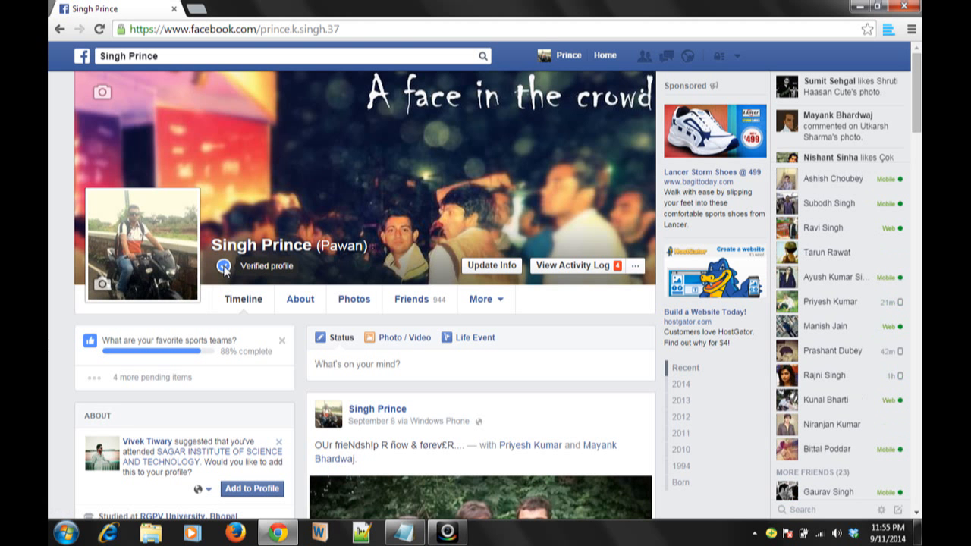
- Log out of the Facebook account from the account dropdown menu
{"action": "left_click", "coordinate": [735, 54]}
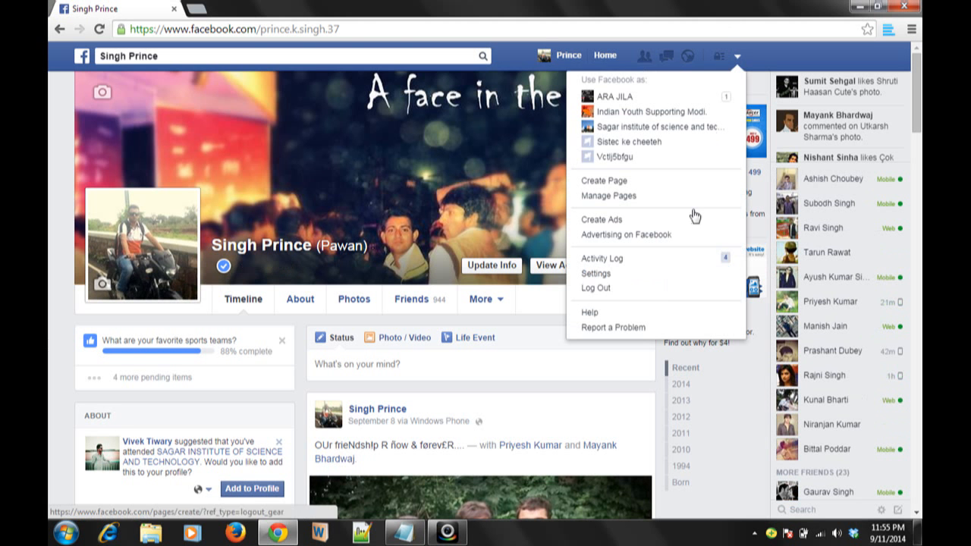
{"action": "left_click", "coordinate": [595, 288]}
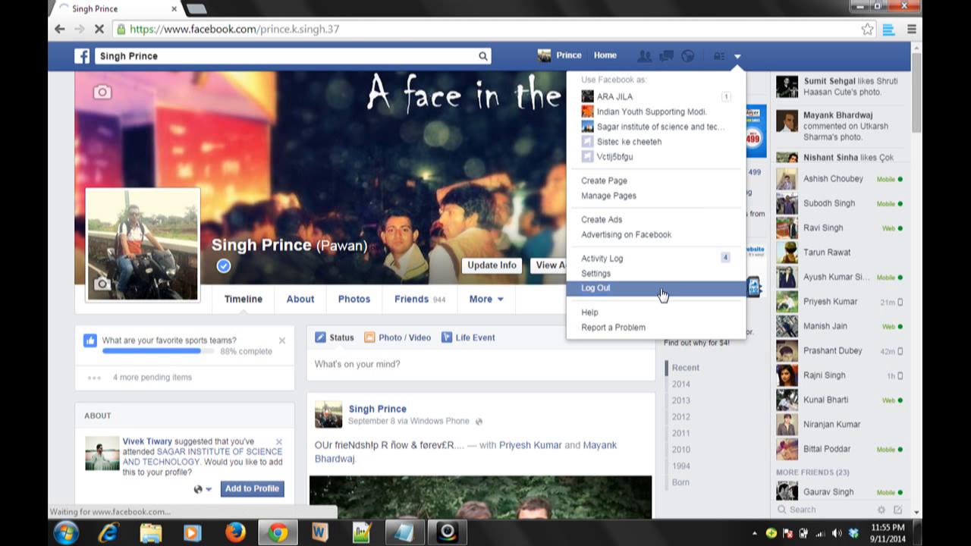
{"action": "left_click", "coordinate": [594, 288]}
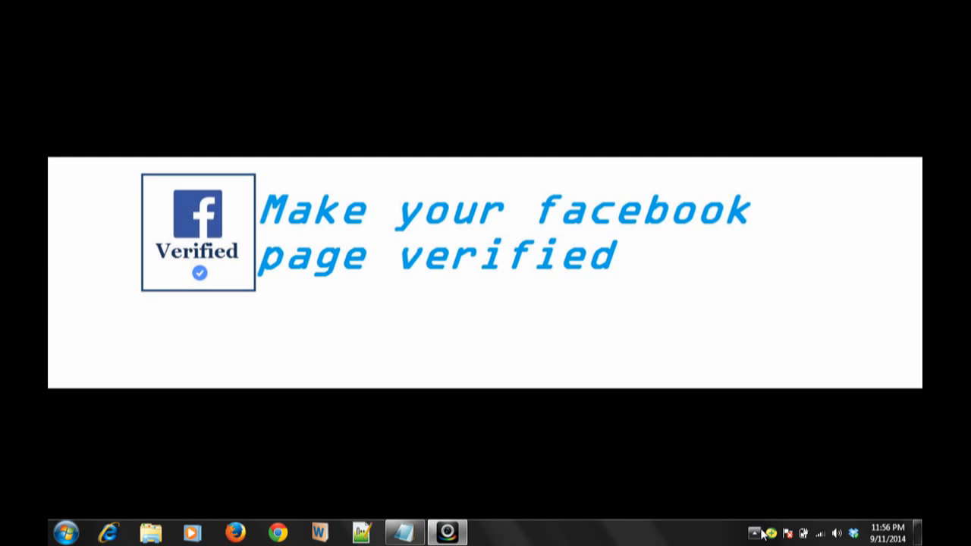
- Show the hidden notification-area icons in the Windows taskbar
{"action": "left_click", "coordinate": [754, 534]}
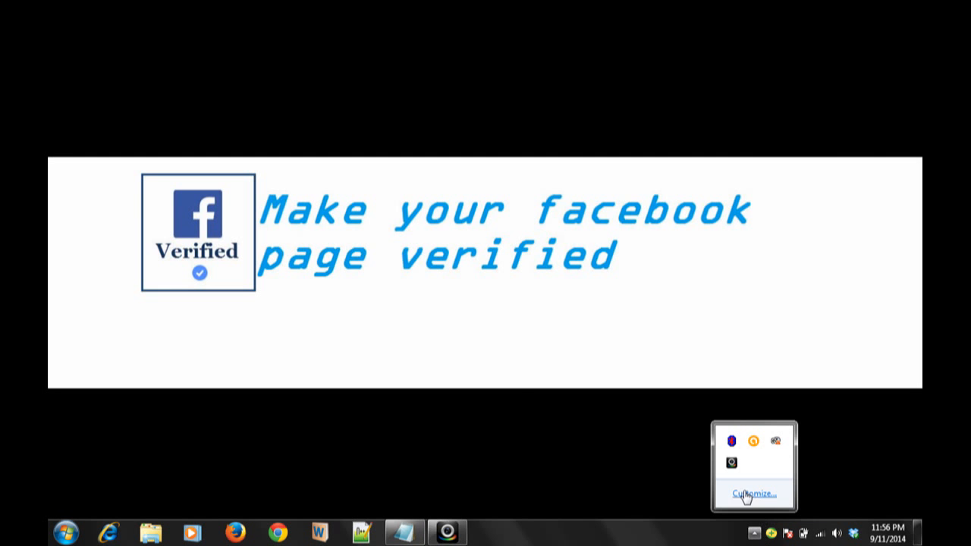